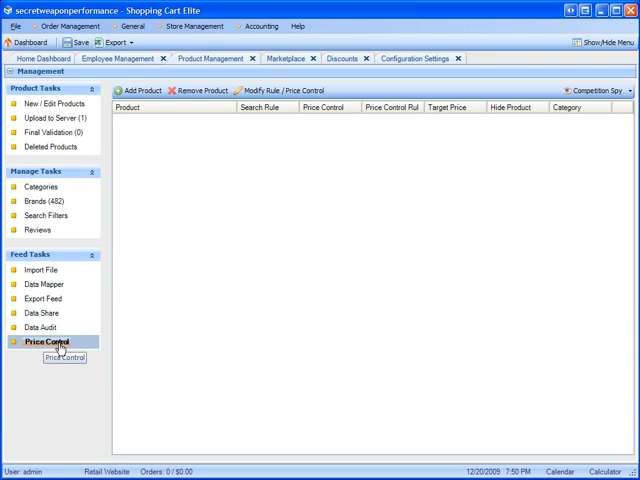
pyautogui.moveTo(392, 204)
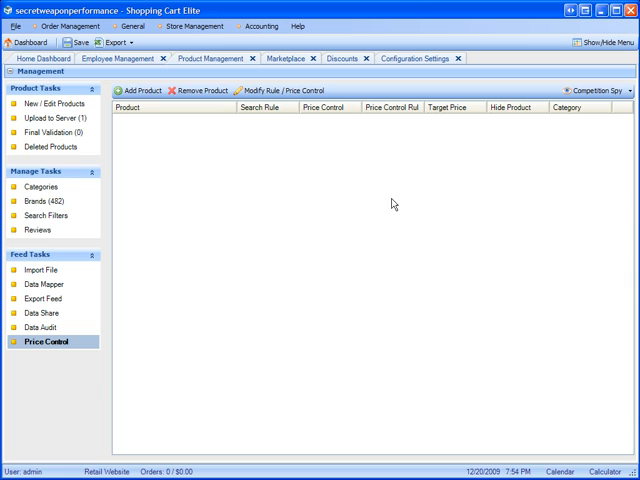
pyautogui.moveTo(294, 204)
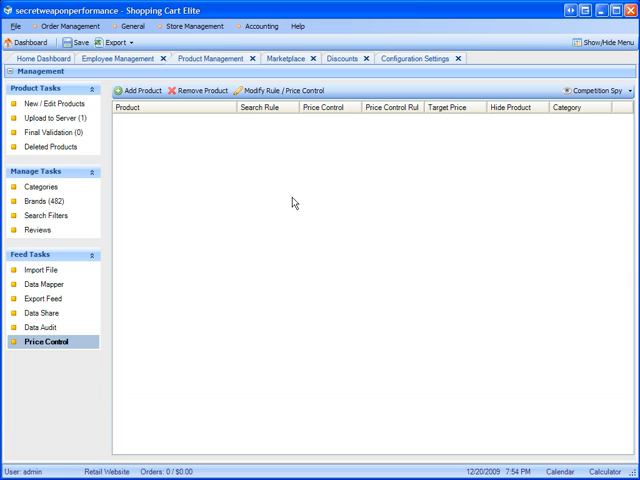
pyautogui.moveTo(556, 8)
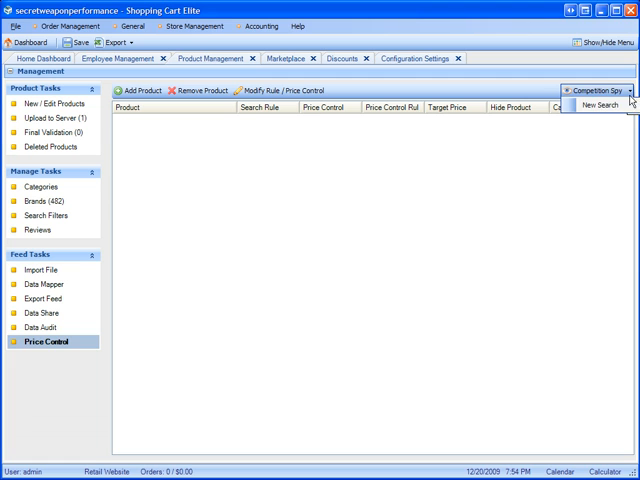
# Start a new Competition Spy search with keyword 'weapon r air intake acura integra'
pyautogui.click(596, 106)
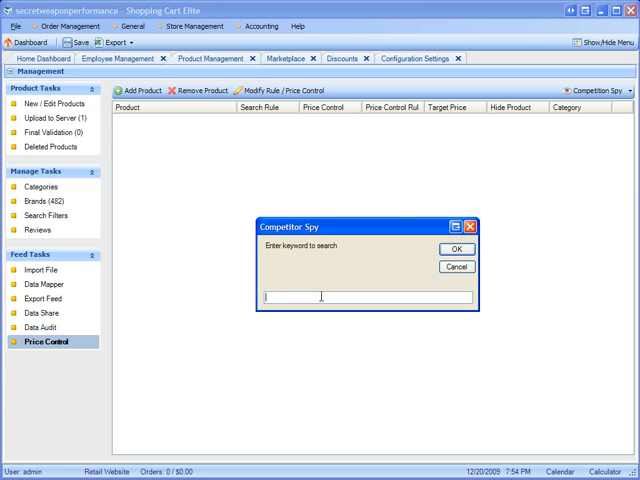
pyautogui.write('weapon r air intake acura integra')
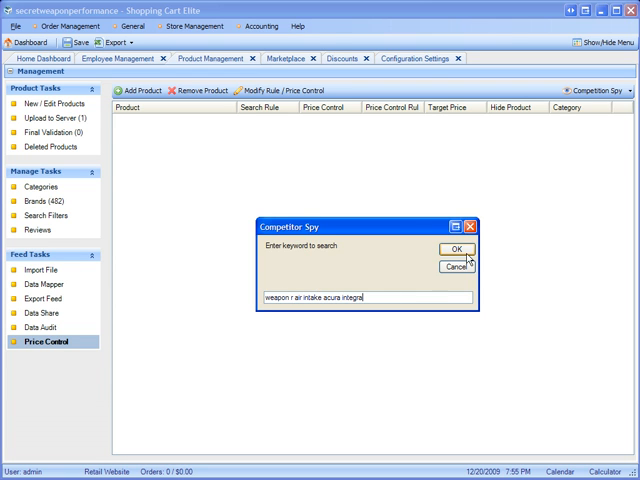
# Submit the keyword and show the custom search row with 20 products and prices
pyautogui.click(456, 248)
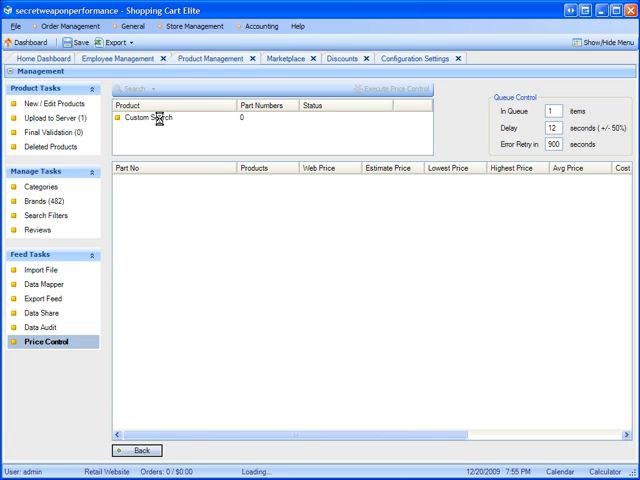
pyautogui.click(132, 88)
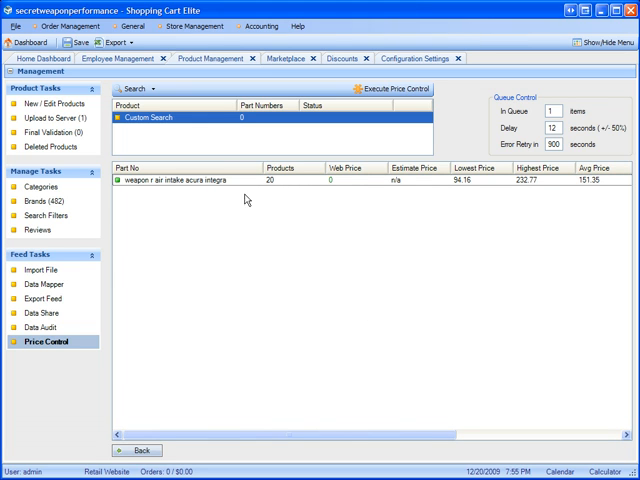
pyautogui.moveTo(288, 186)
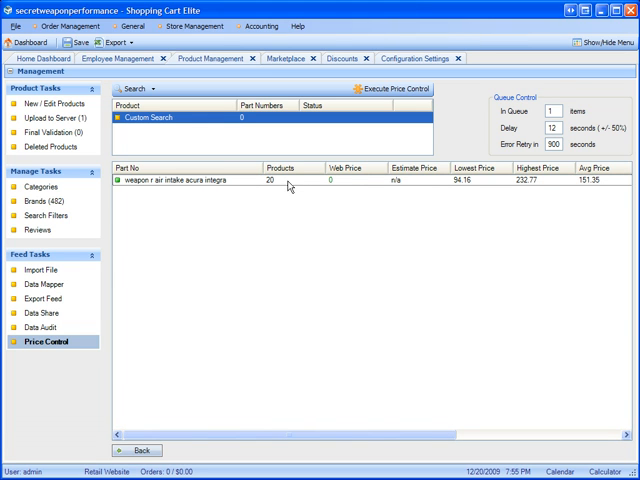
pyautogui.moveTo(328, 428)
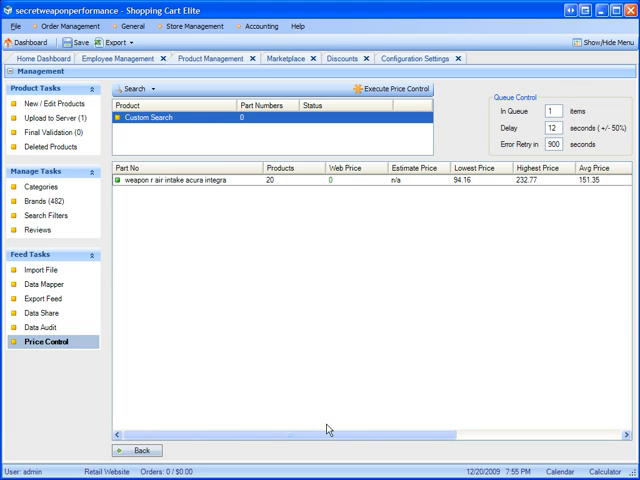
# Scroll the results grid right to review seller, price, shipping and URL columns
pyautogui.hscroll(3)
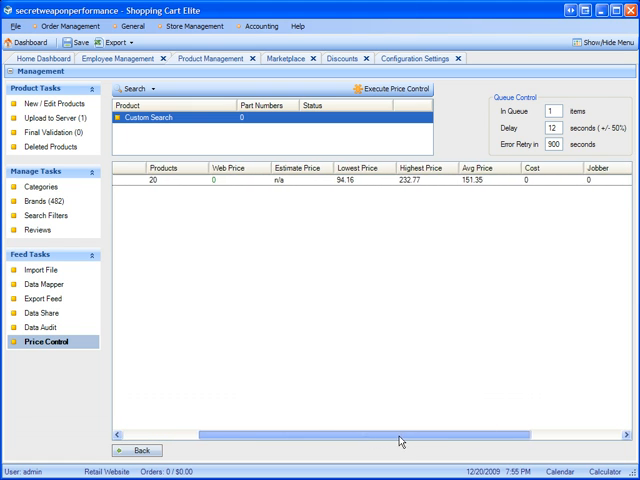
pyautogui.hscroll(3)
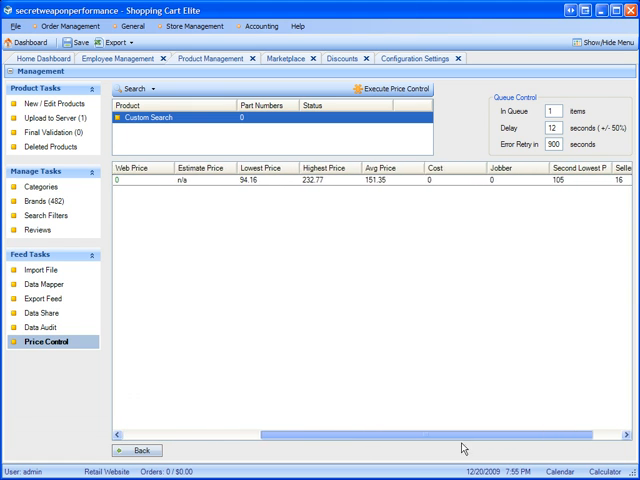
pyautogui.hscroll(3)
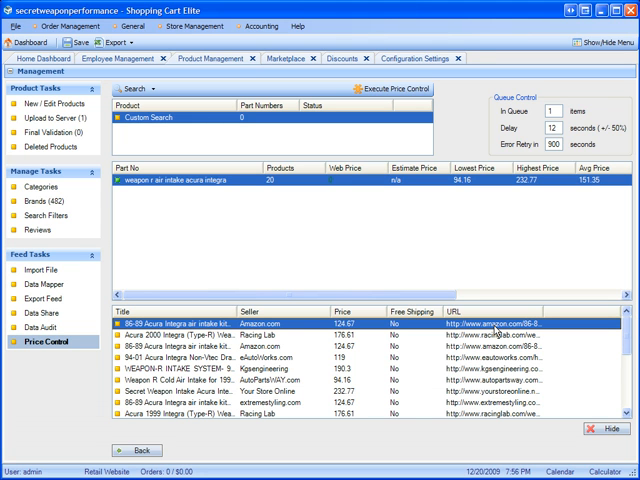
# Preview the Amazon listing for the Weapon R 86-89 Acura Integra air intake kit
pyautogui.click(488, 324)
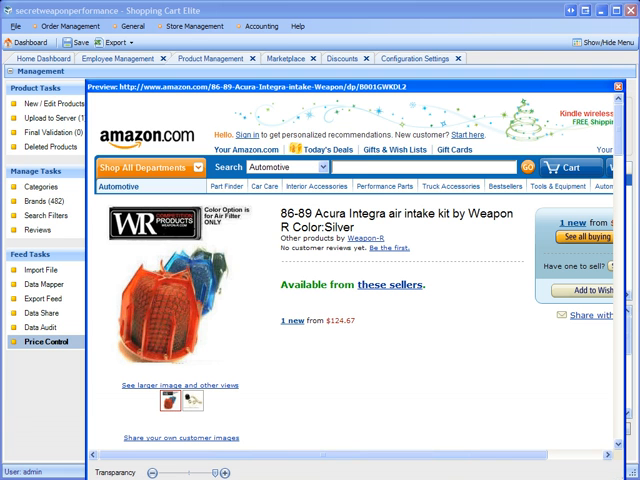
pyautogui.moveTo(426, 322)
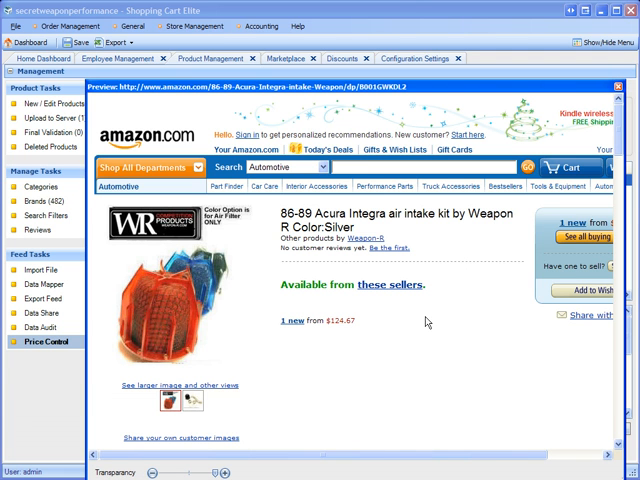